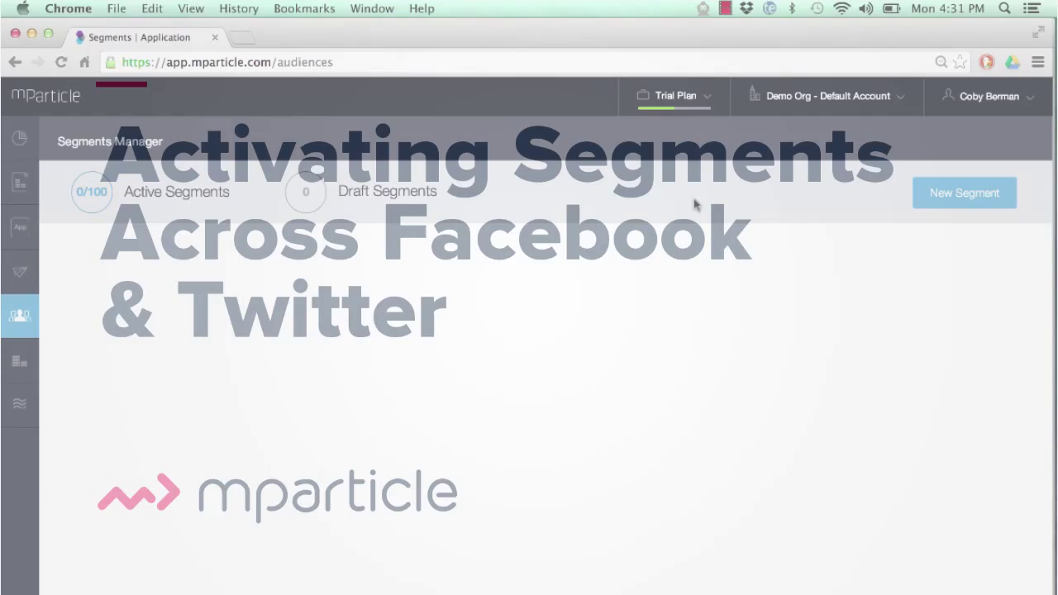
Step: Show the live Event Stream of incoming mP Traveler session and app events
click(19, 405)
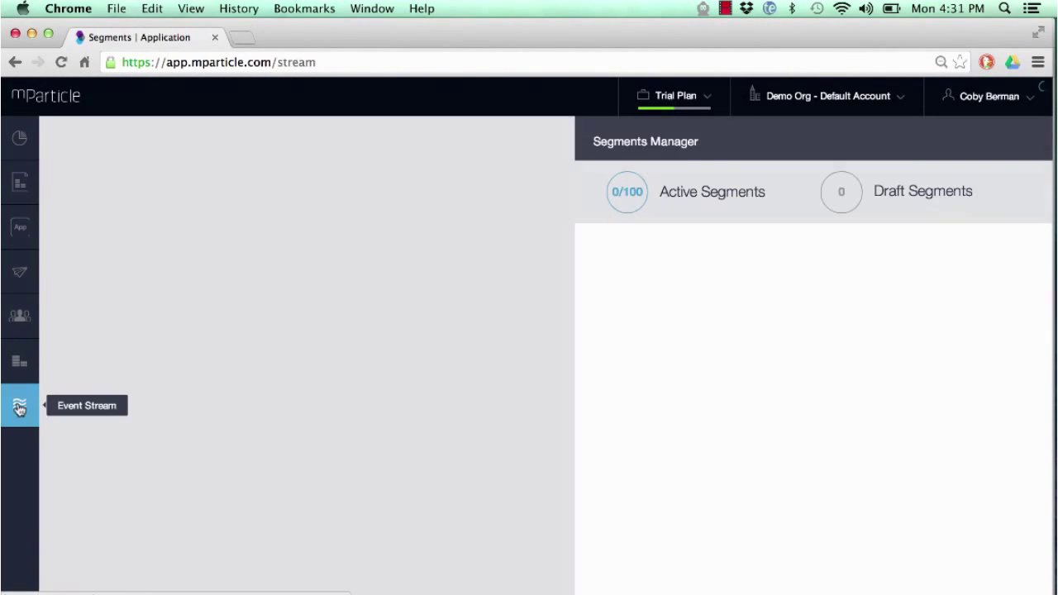
click(20, 405)
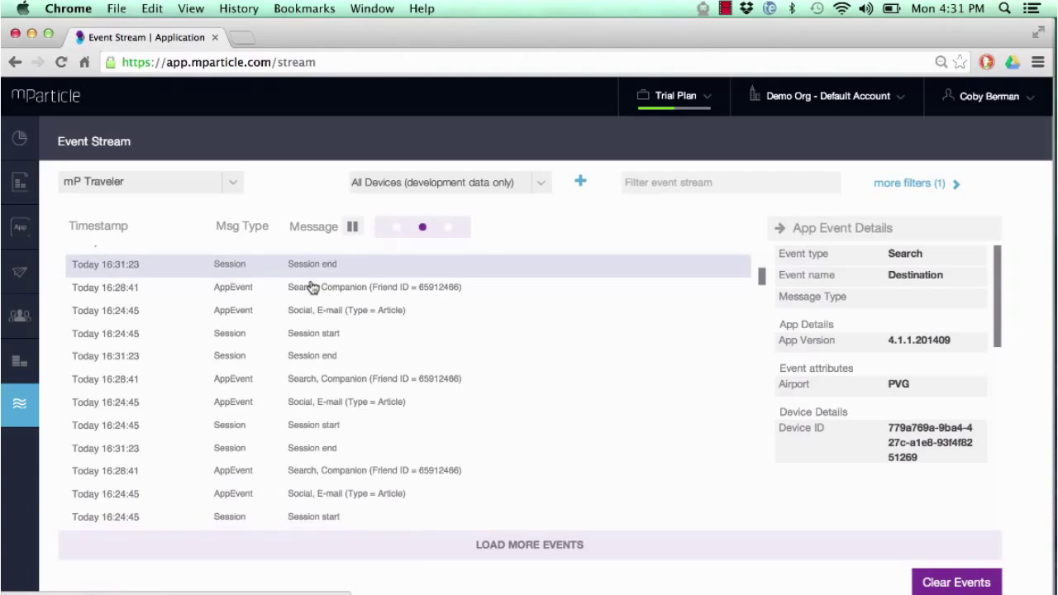
scroll(down, 3)
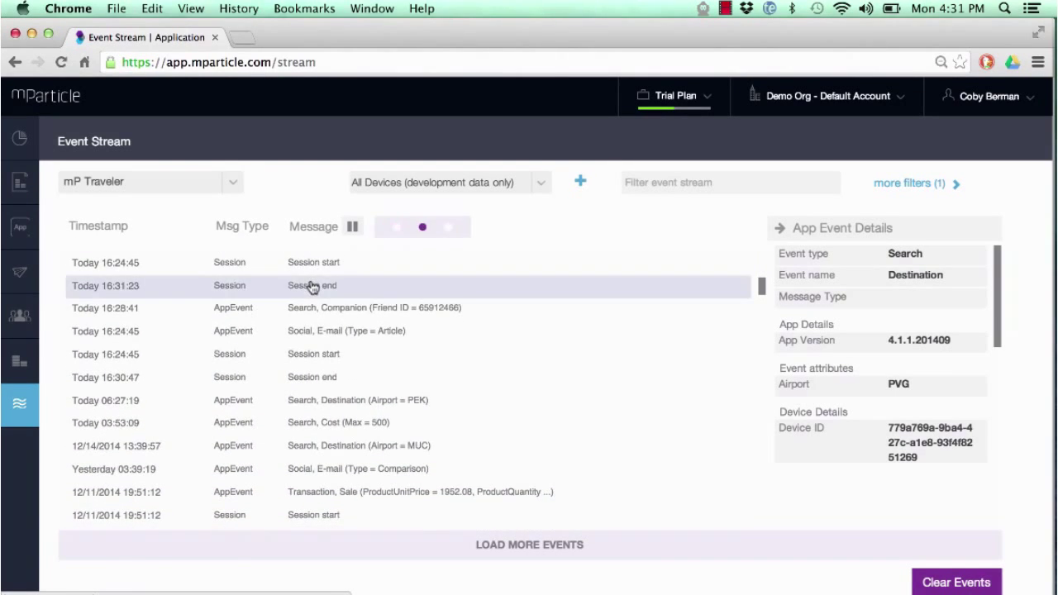
mouse_move(19, 317)
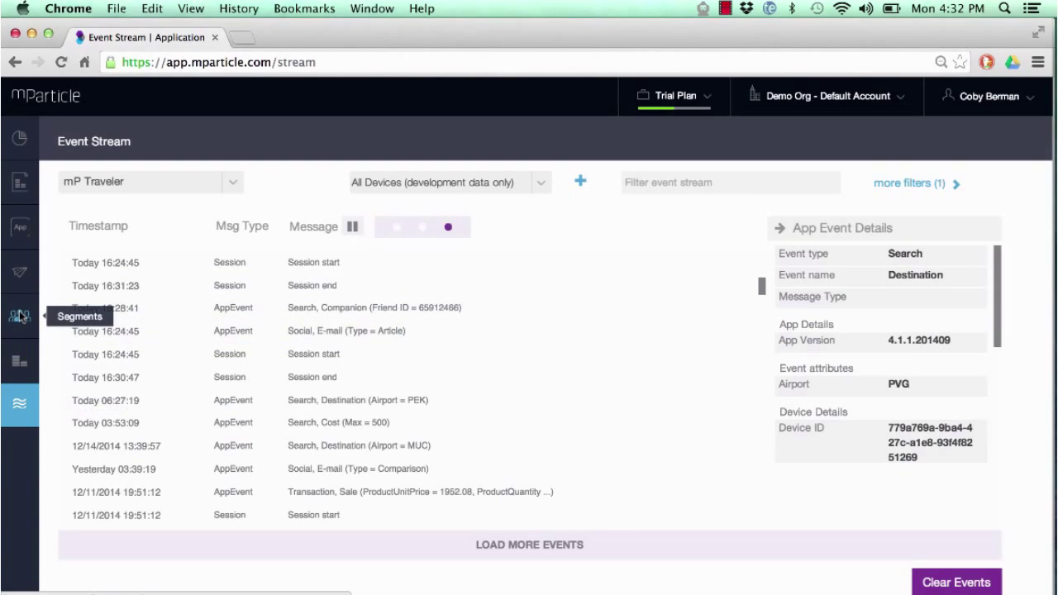
Step: Create a new segment from mP Traveler iOS and name it 'Dormant users, 45 day installs'
click(20, 317)
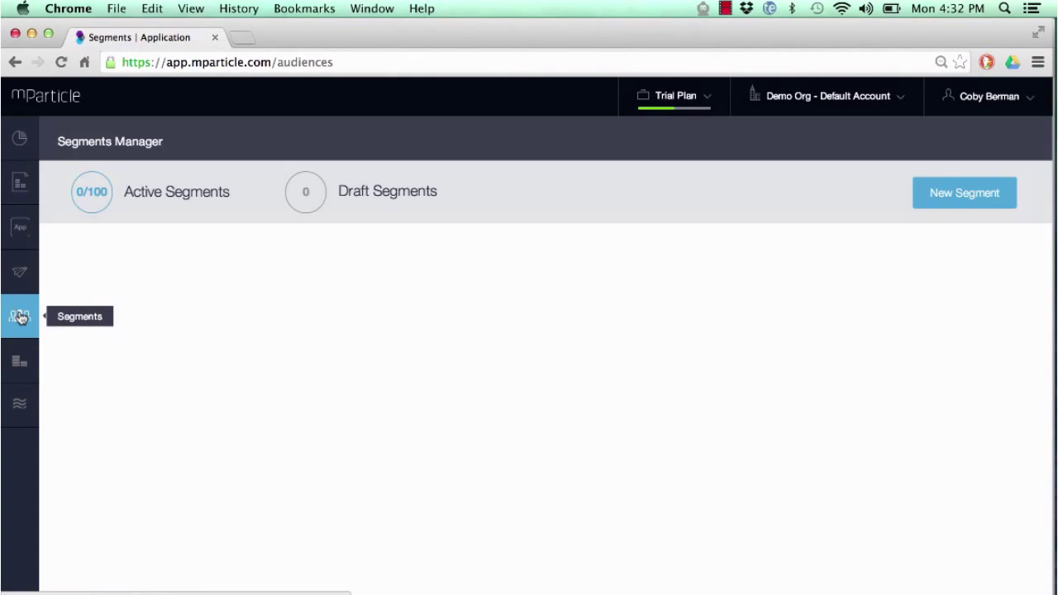
click(964, 192)
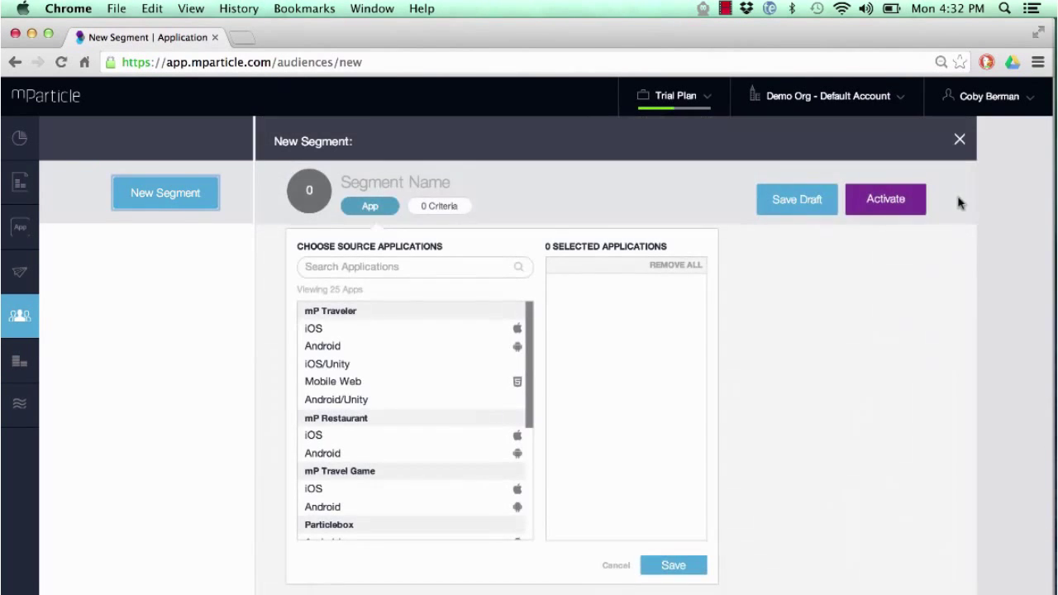
click(313, 328)
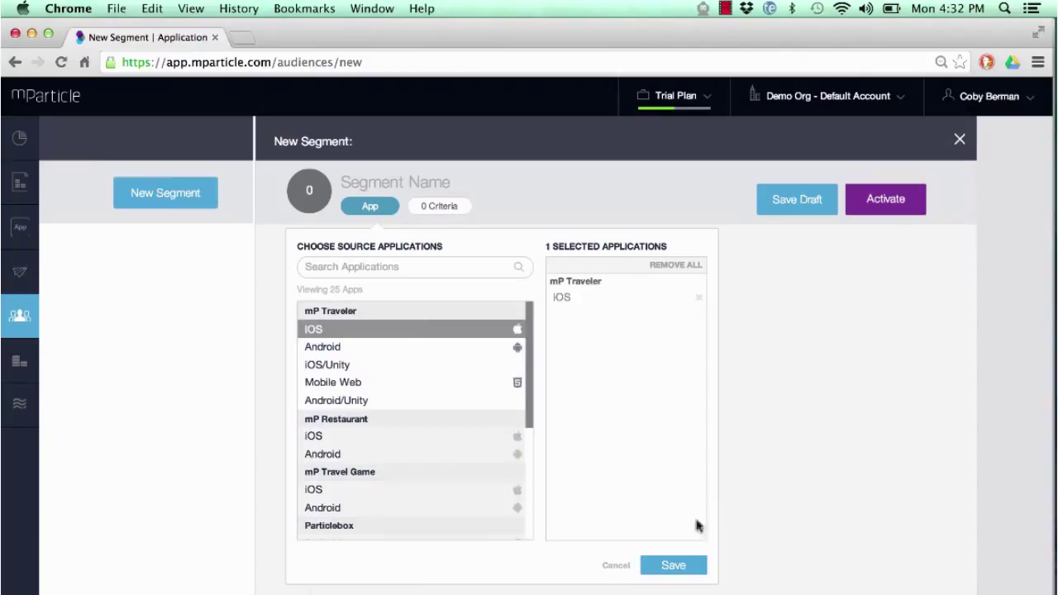
click(673, 564)
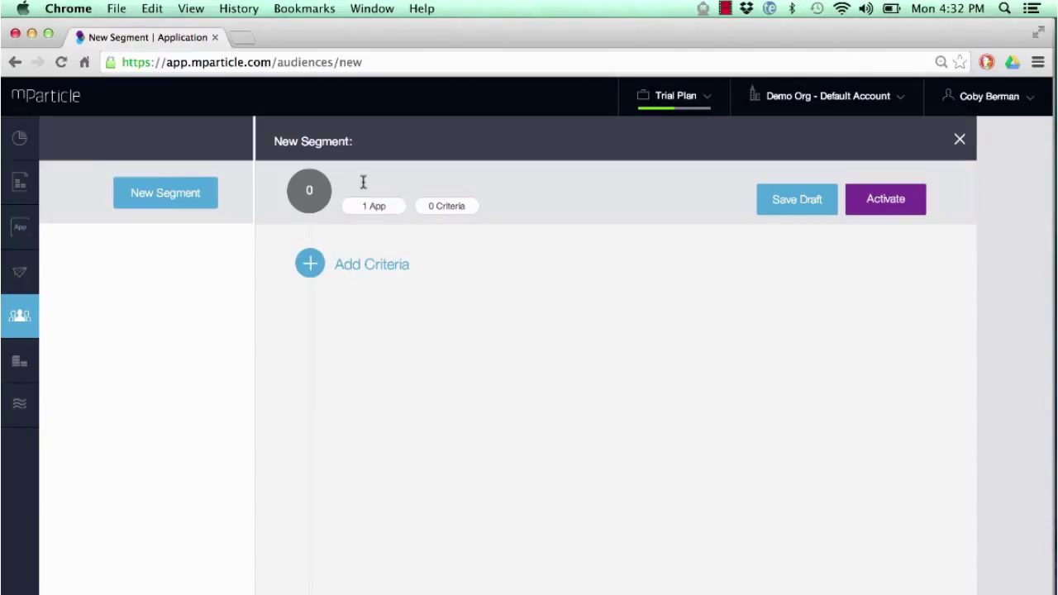
click(355, 182)
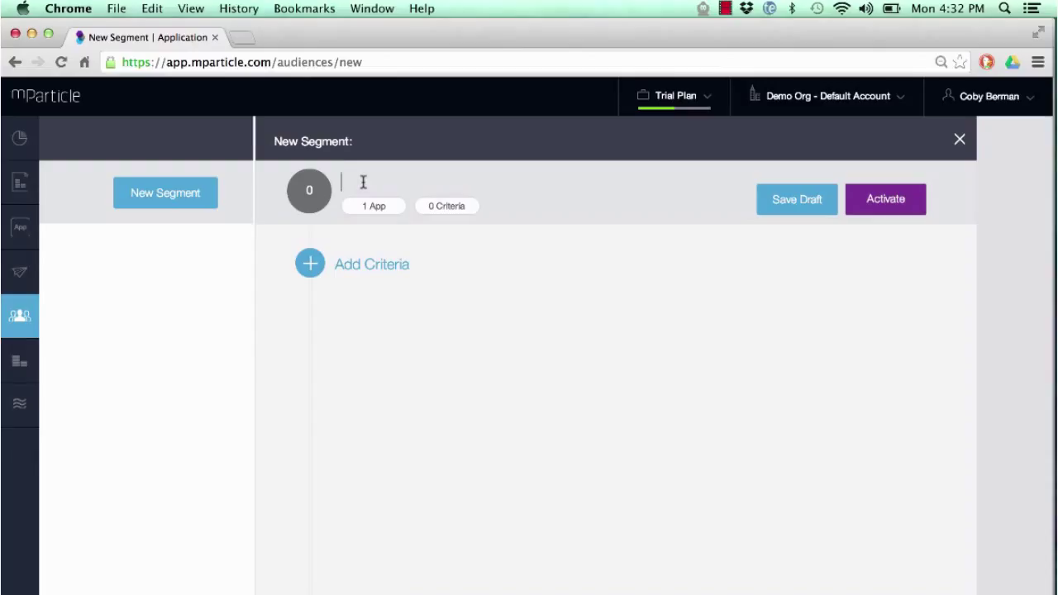
text(Dormant,)
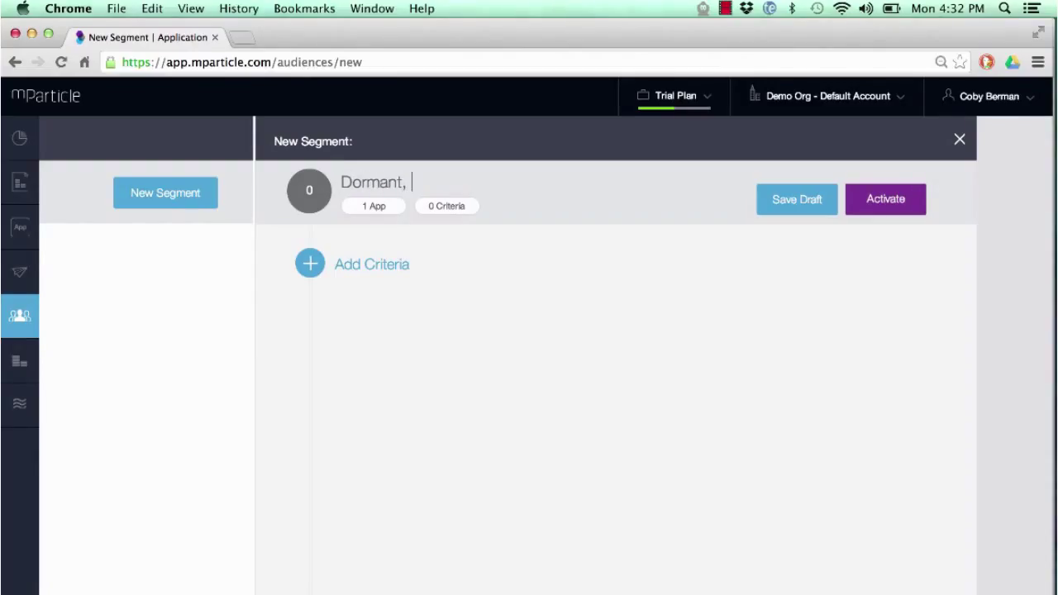
text(users)
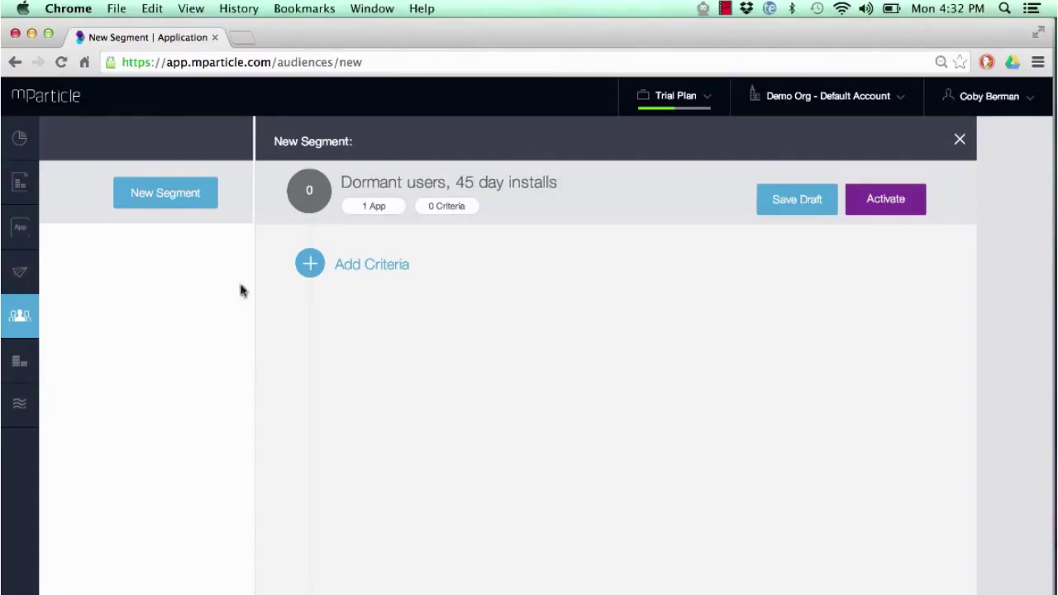
Step: Require installs within the last 45 days AND fewer than 2 sessions in 45 days
click(309, 263)
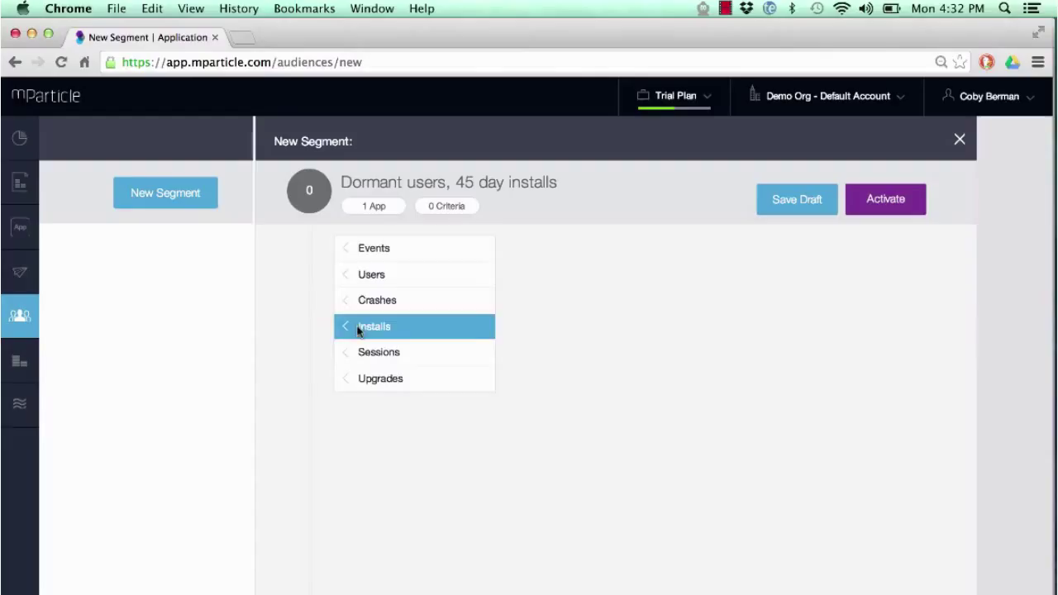
click(374, 326)
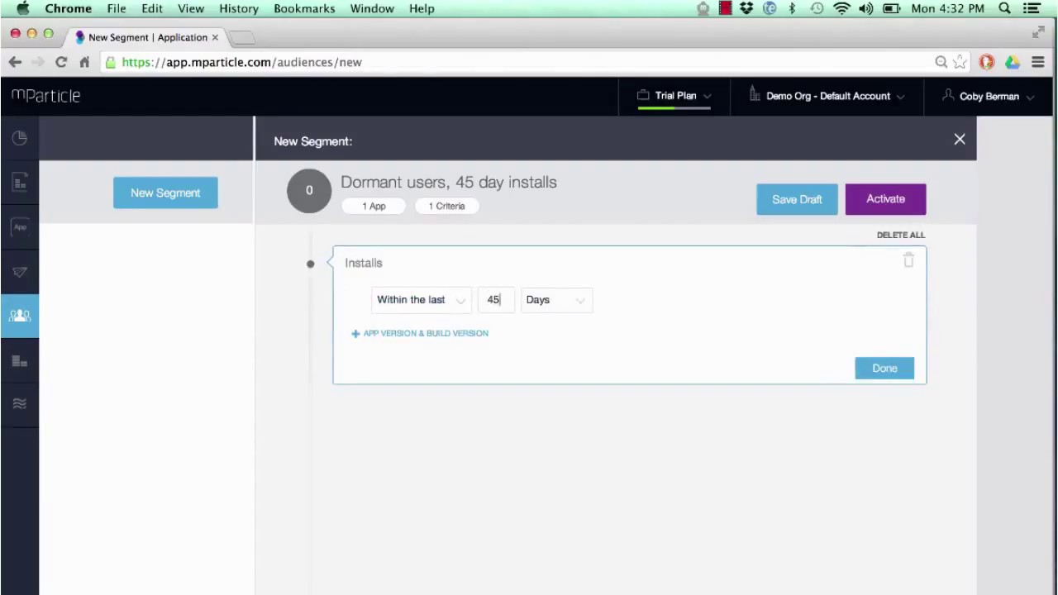
click(884, 368)
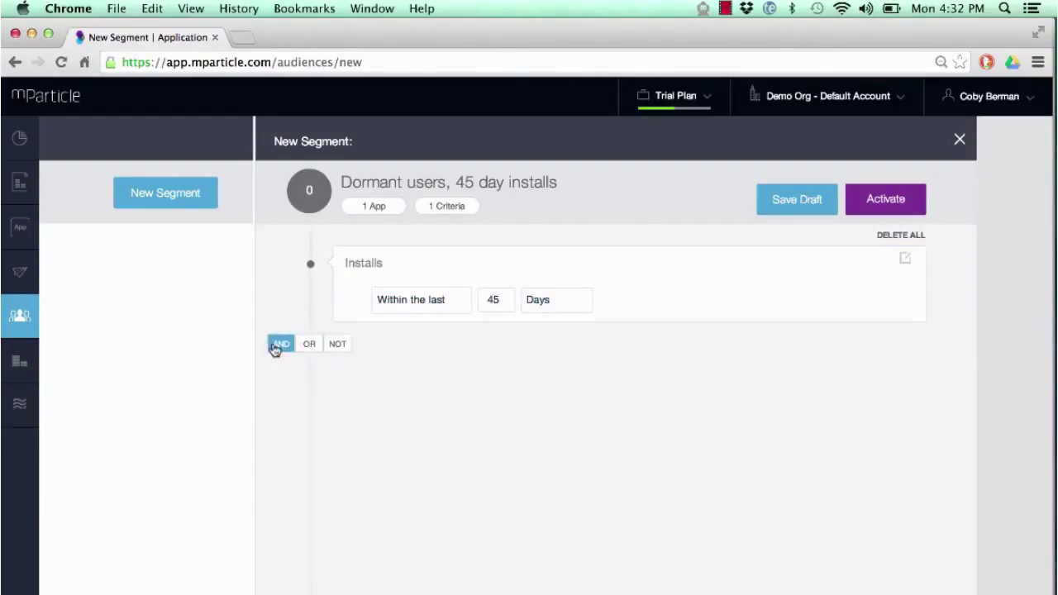
click(281, 343)
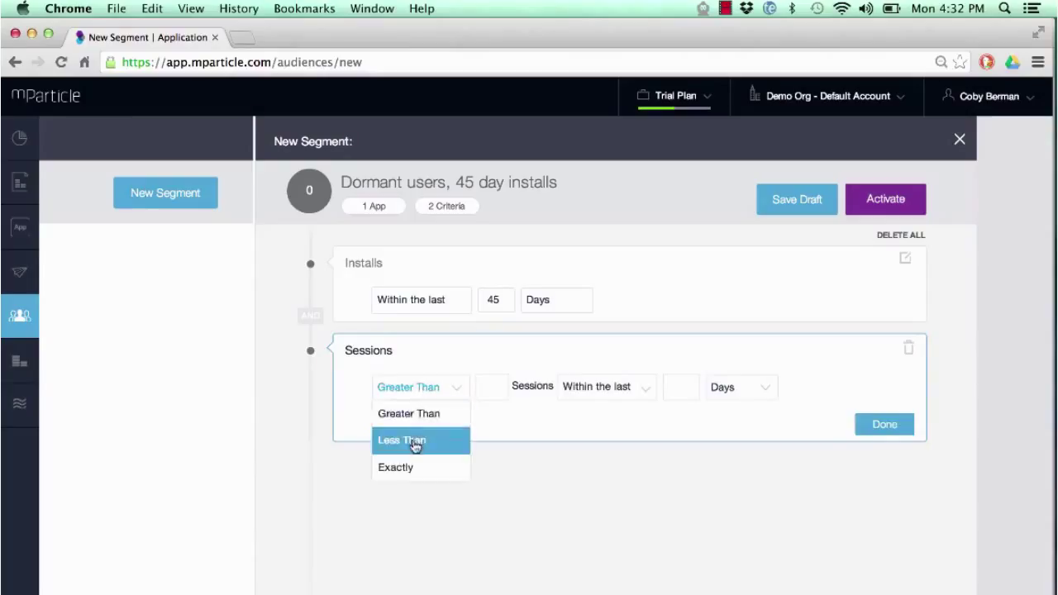
click(402, 440)
text(2)
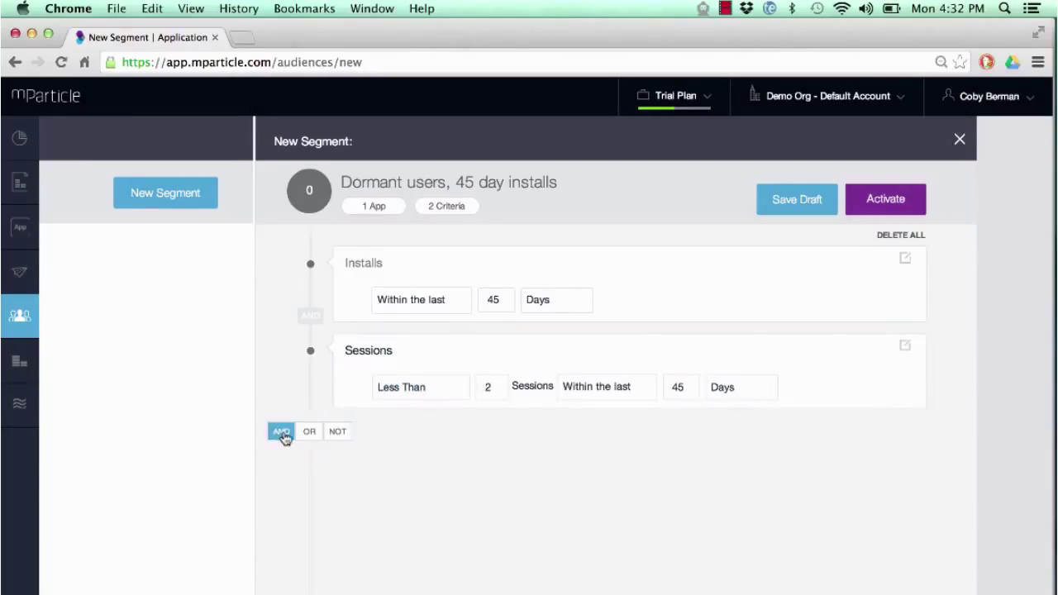
Step: Add a third AND criterion: user location city equals Chicago, Illinois
click(281, 431)
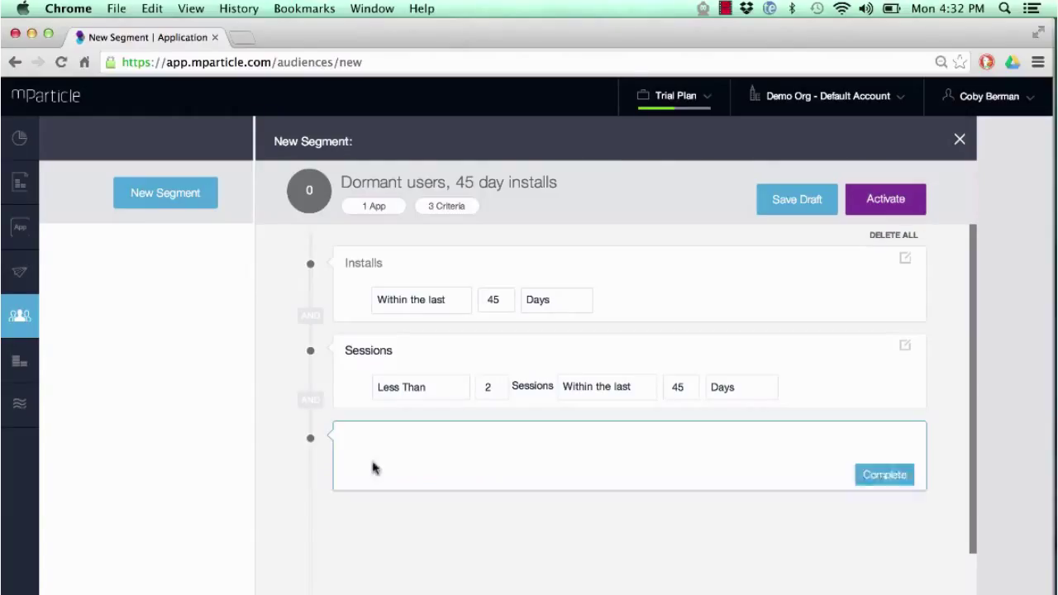
click(402, 438)
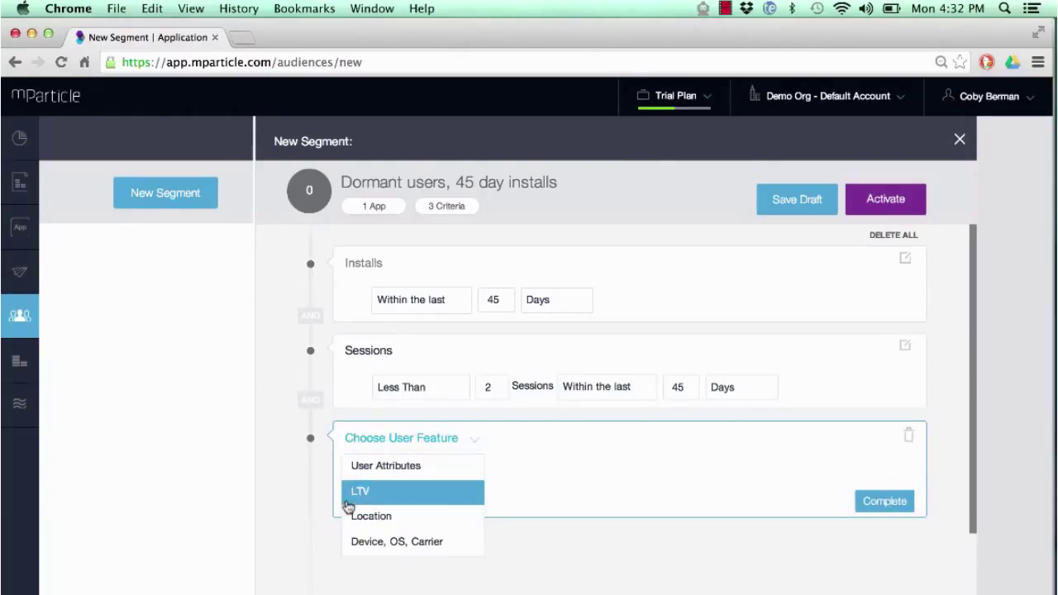
click(371, 516)
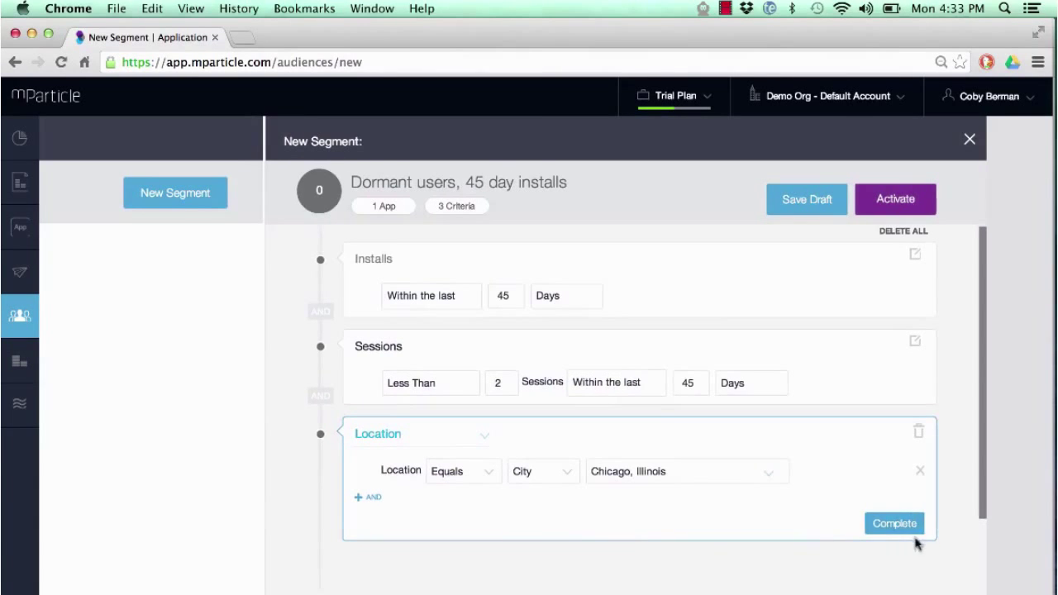
click(894, 523)
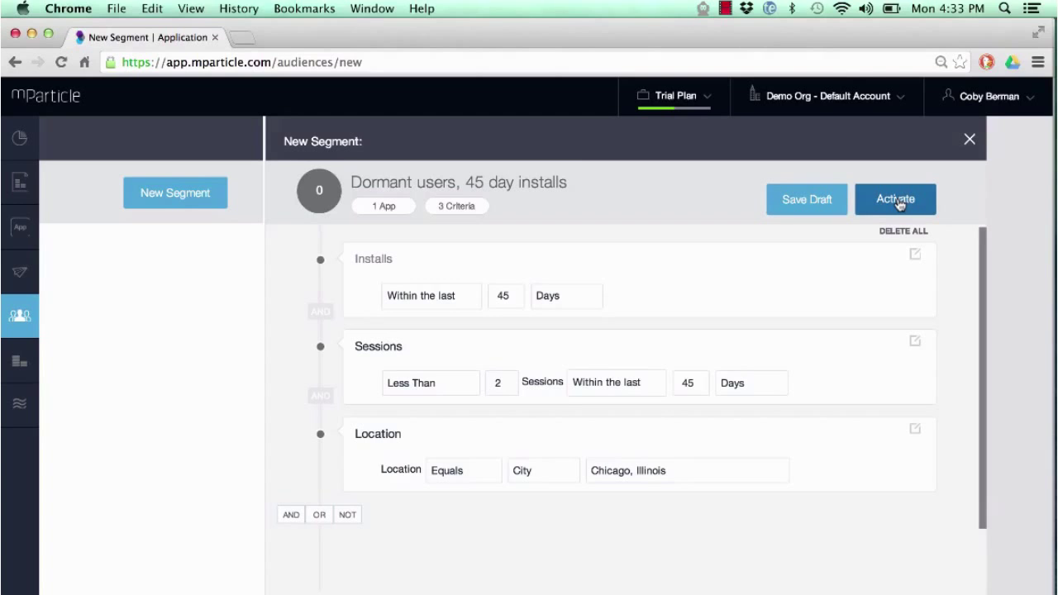
Step: Activate the segment with Integrations set to Yes and list the integration vendors
click(895, 199)
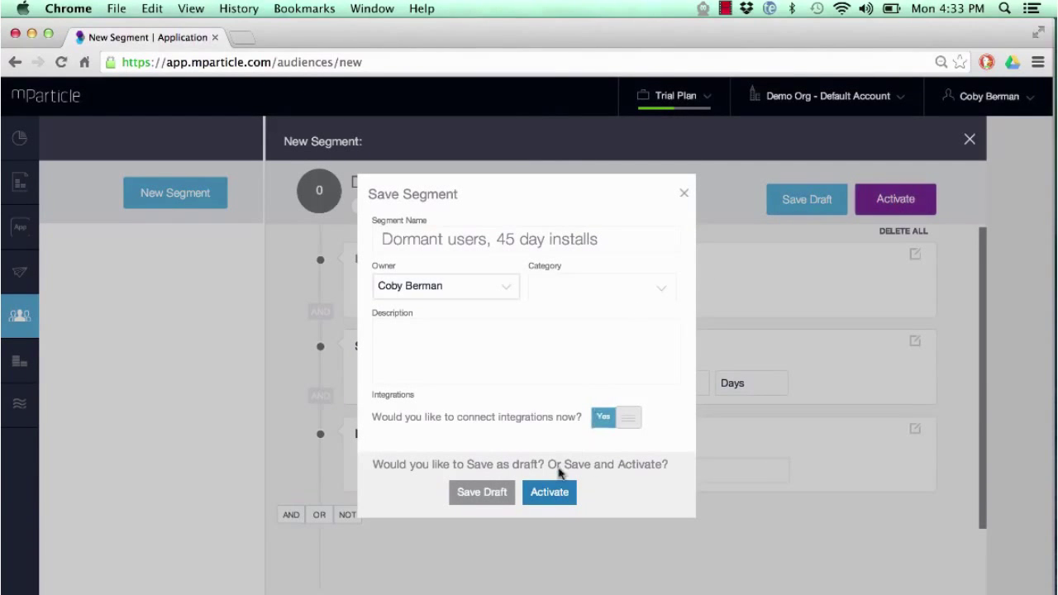
click(549, 492)
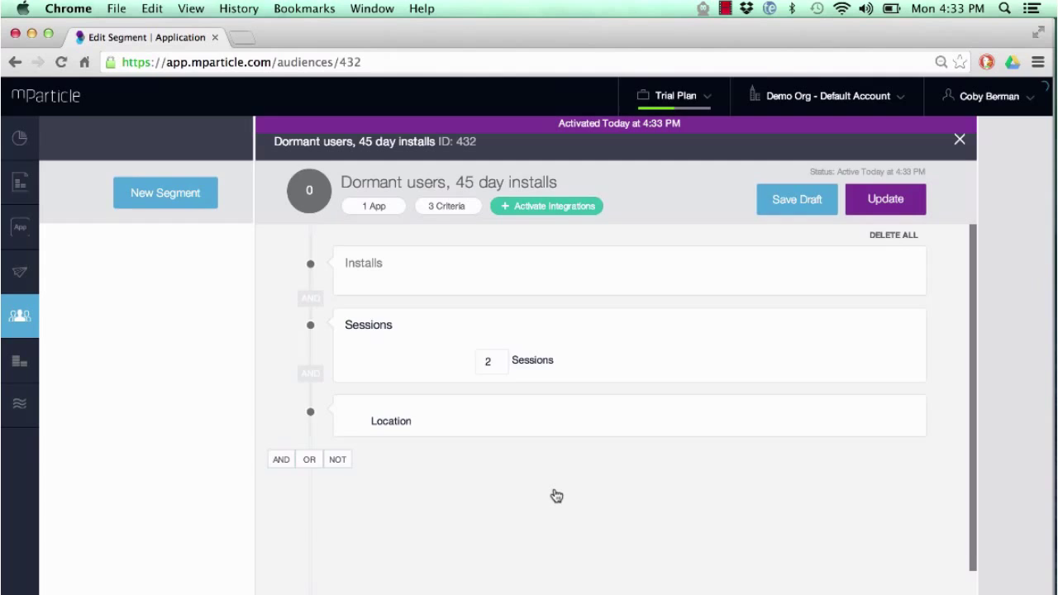
click(546, 206)
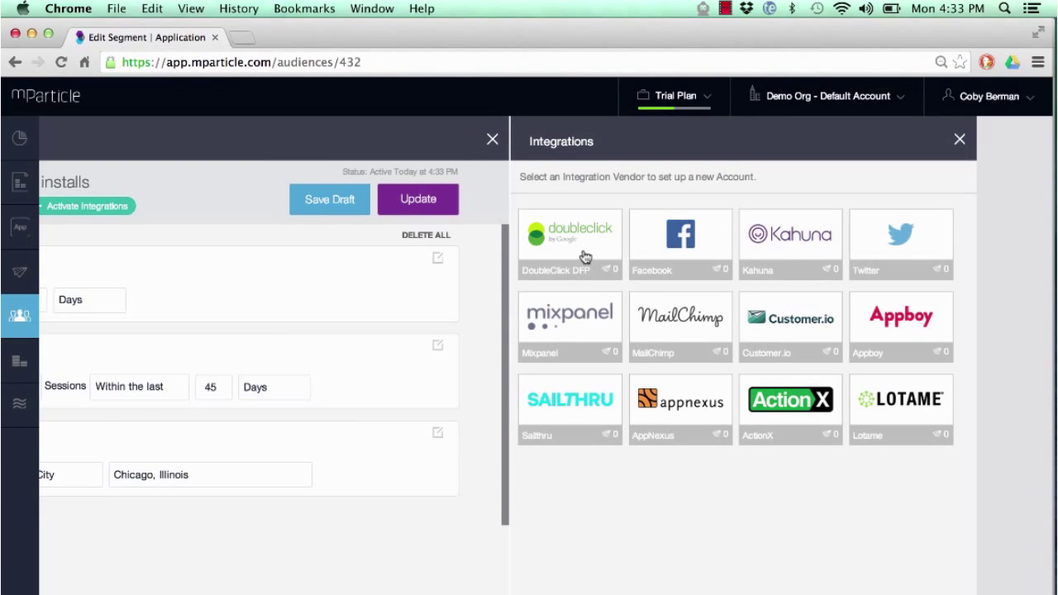
mouse_move(883, 408)
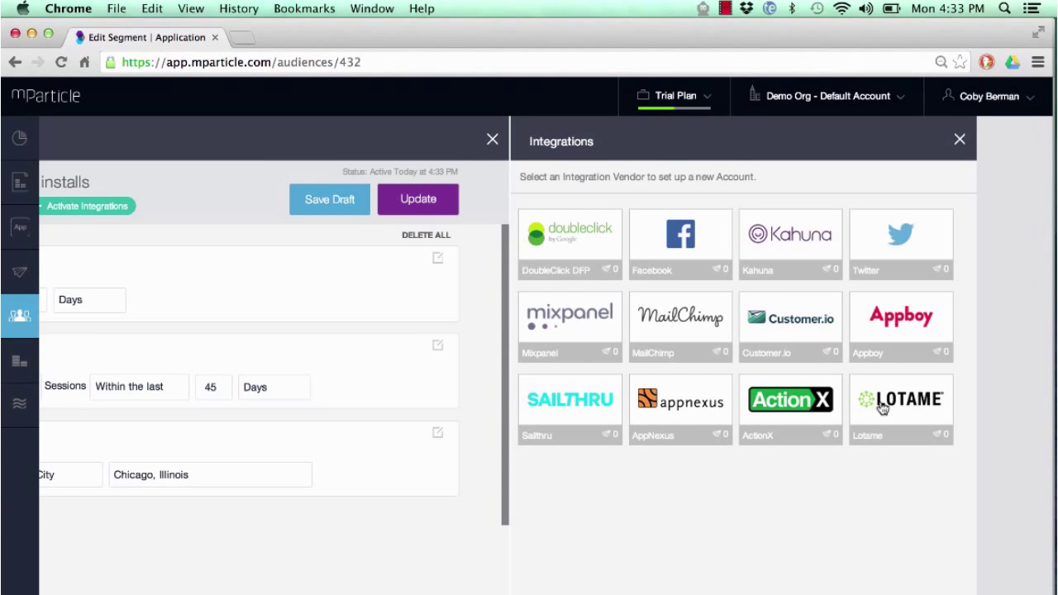
mouse_move(673, 256)
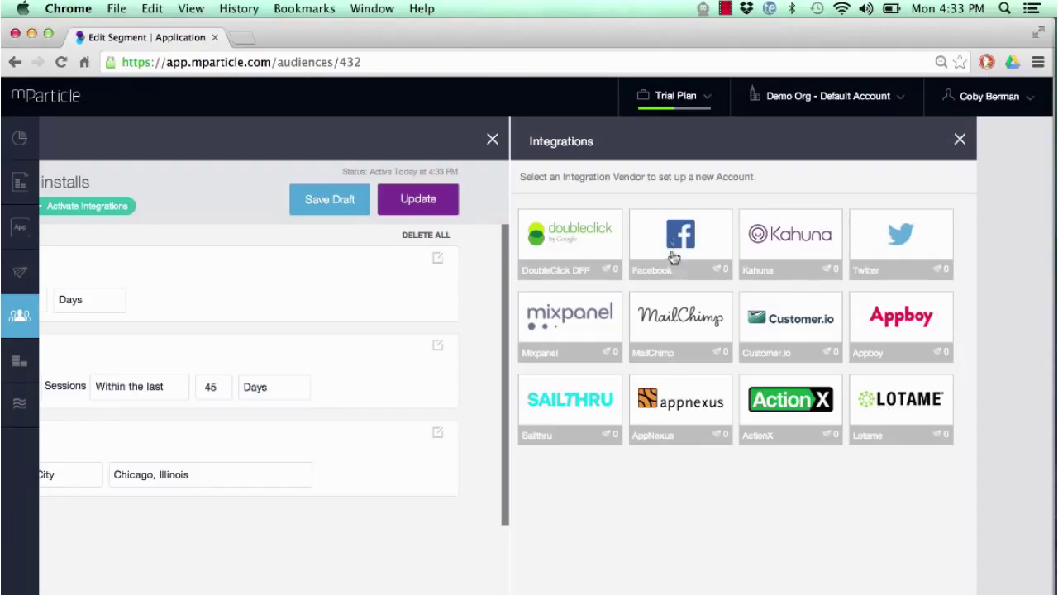
Step: Subscribe Coby's Acct on Facebook, starting now, continuous, forwarding emails, Facebook IDs, IDFAs and GAIDs
click(680, 234)
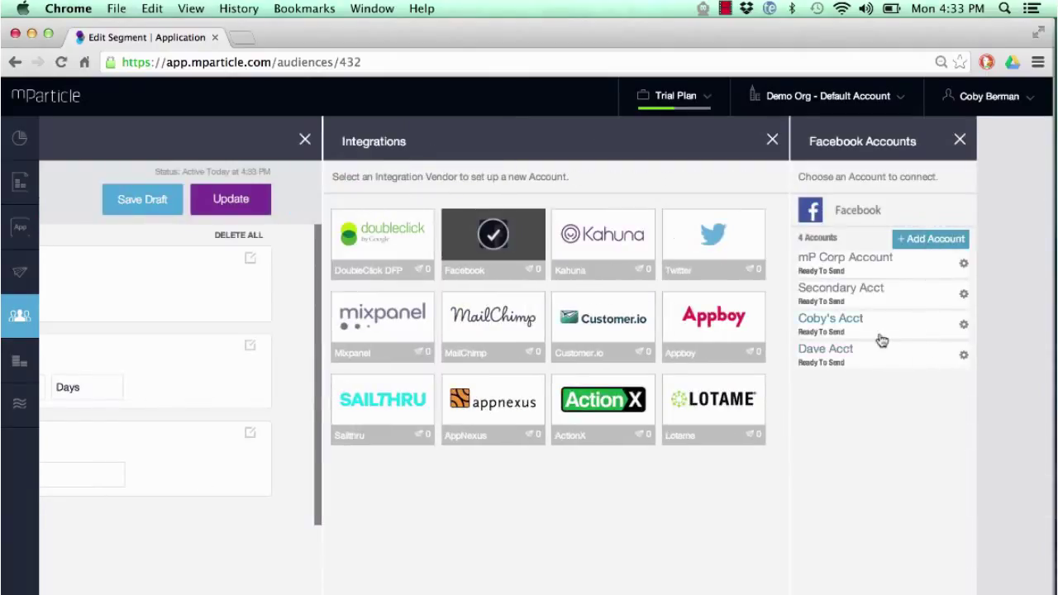
click(830, 318)
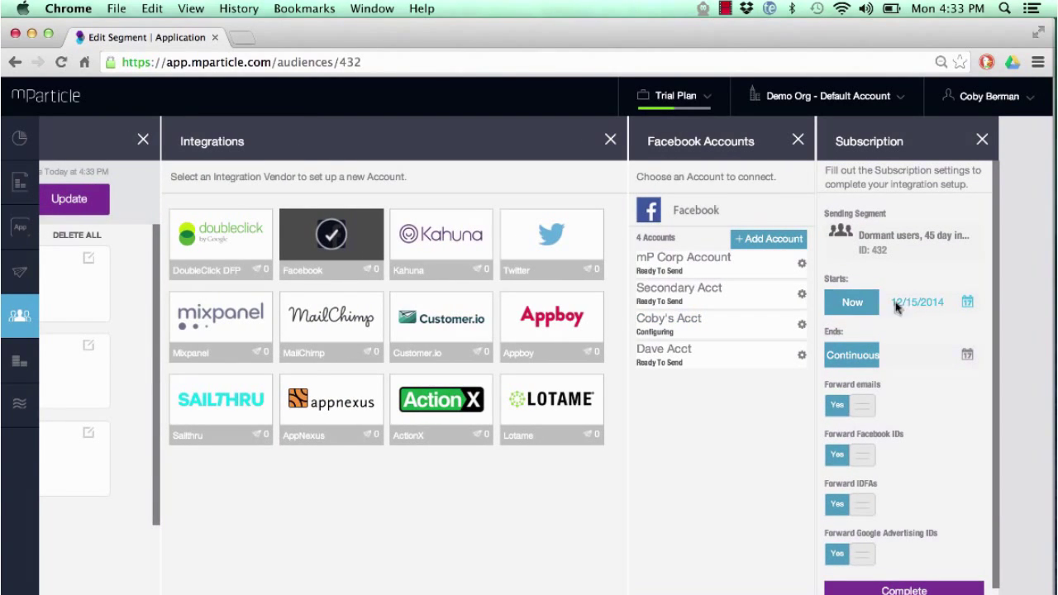
scroll(down, 3)
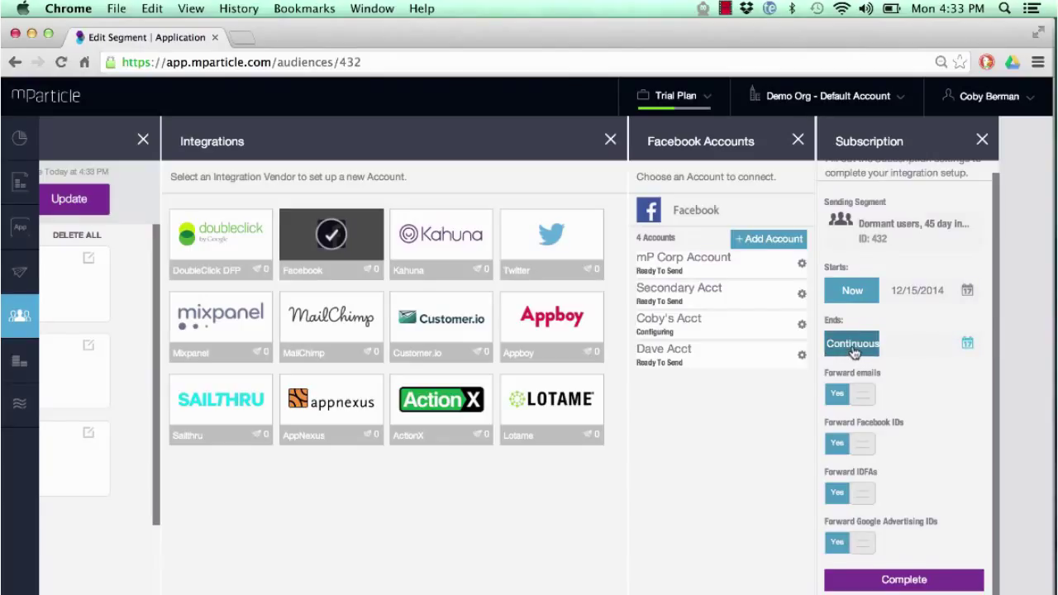
mouse_move(856, 355)
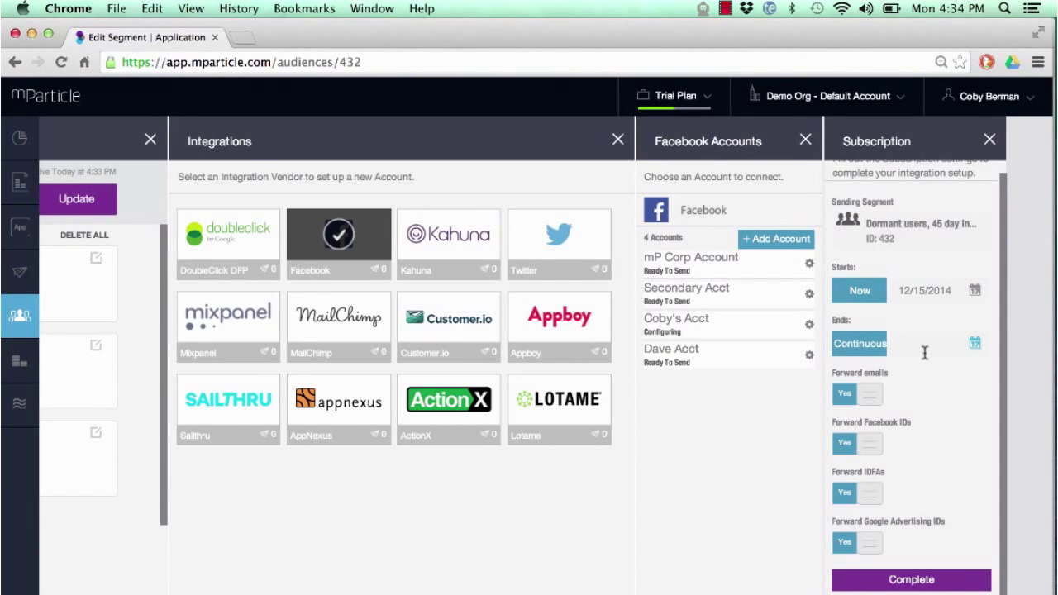
mouse_move(918, 477)
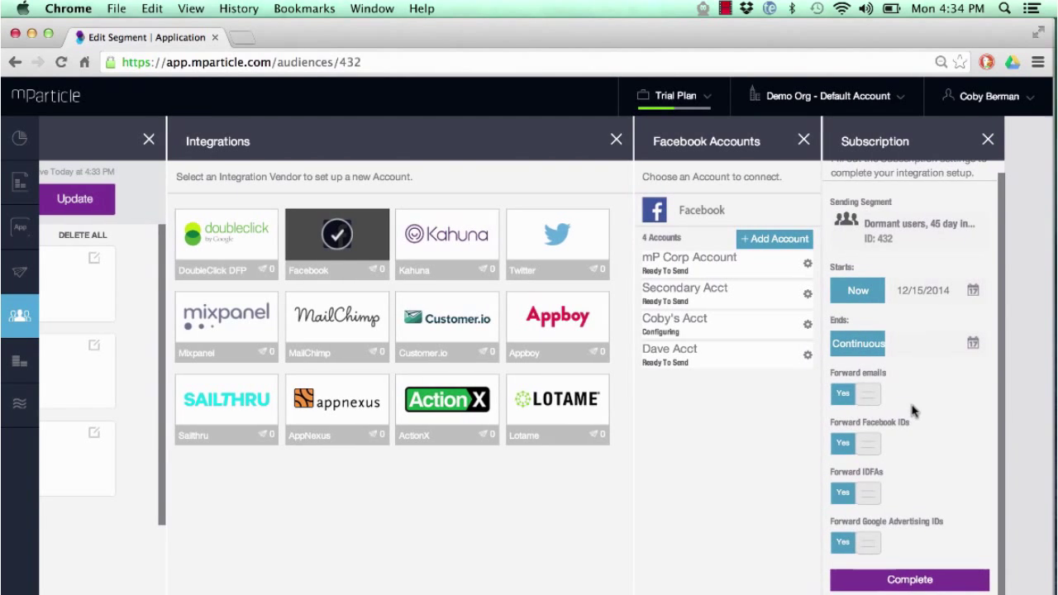
click(908, 579)
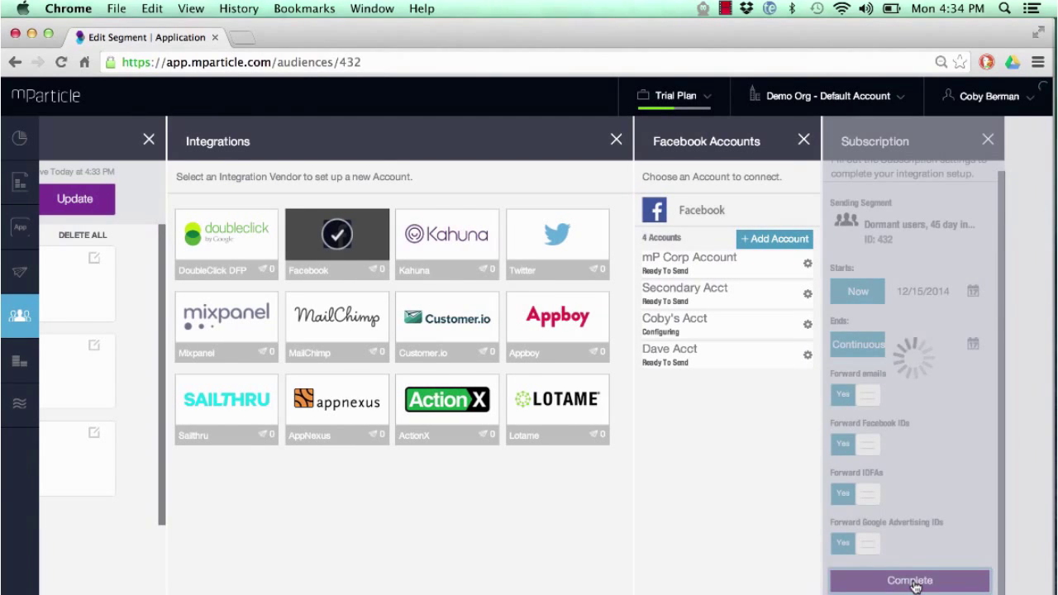
click(909, 579)
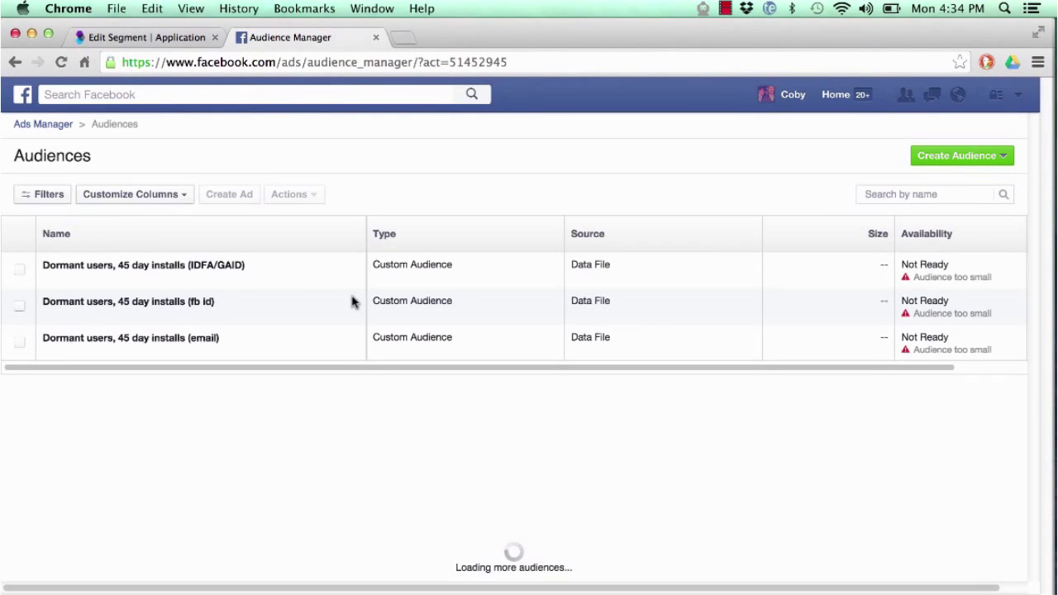
mouse_move(117, 264)
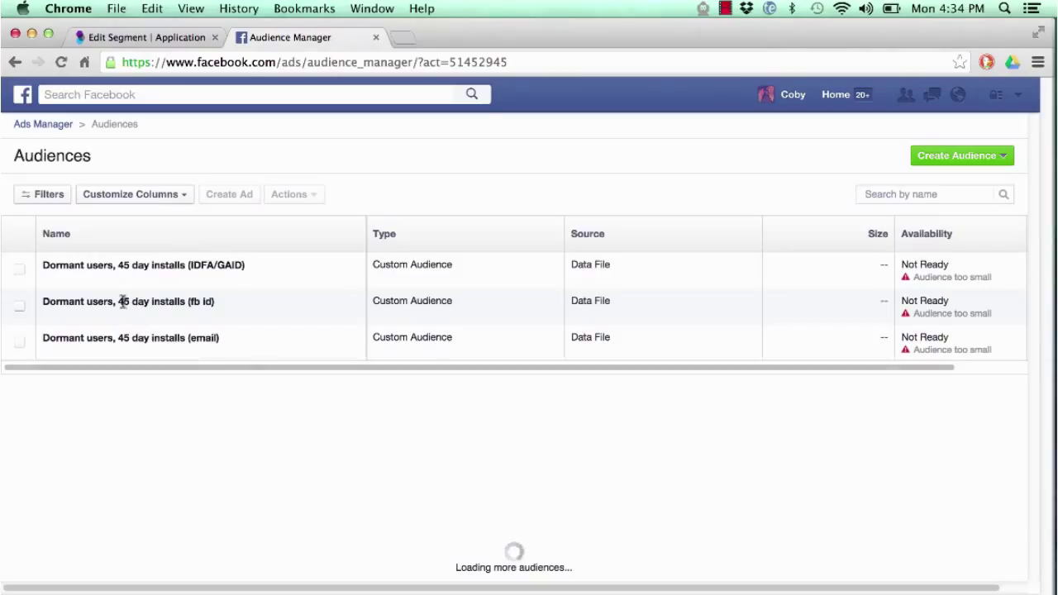
mouse_move(194, 263)
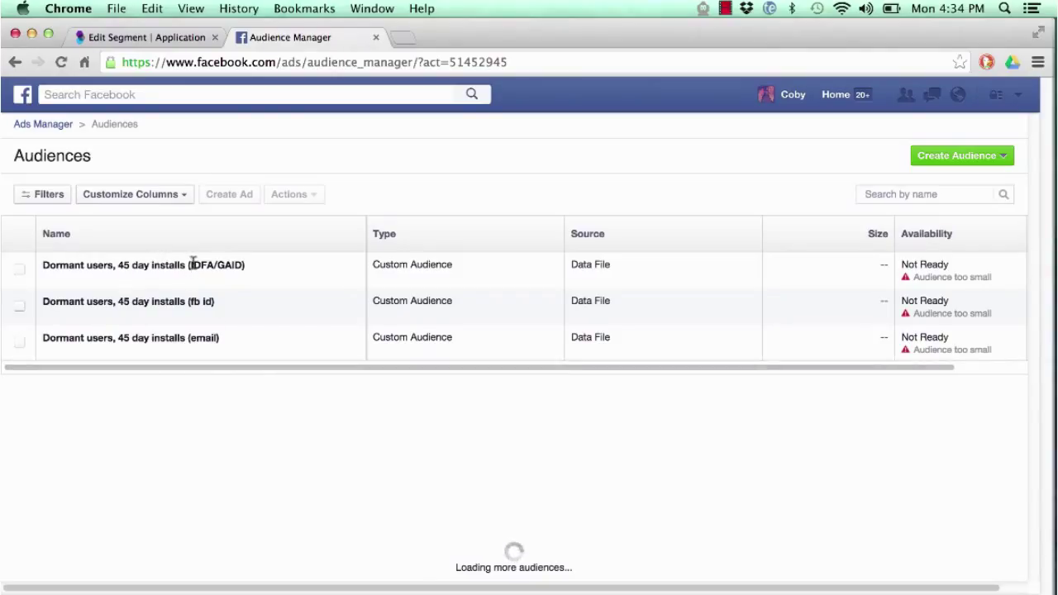
mouse_move(193, 304)
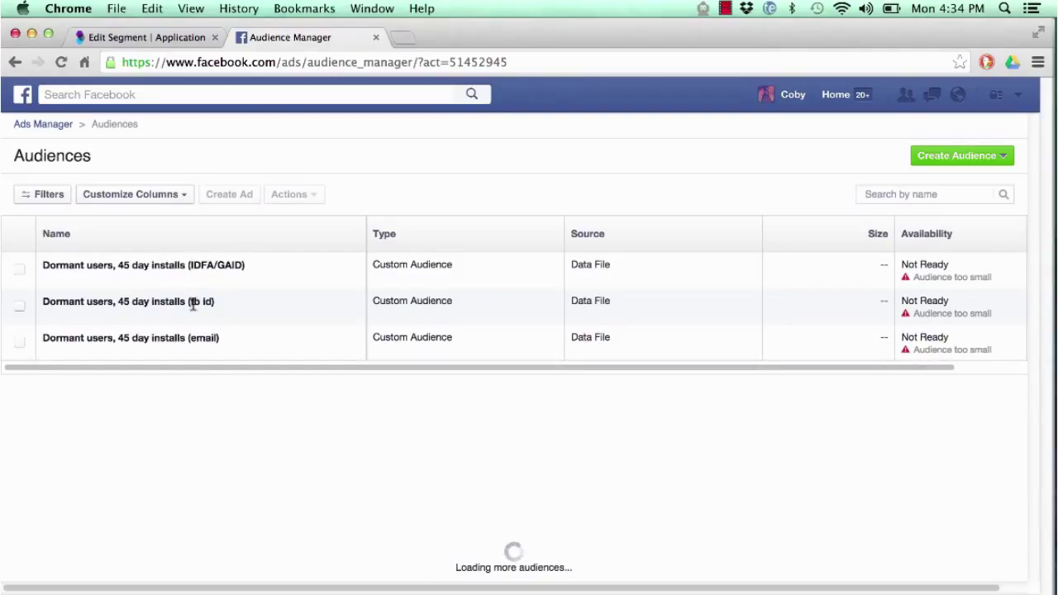
Step: Review the three Dormant users custom audiences (IDFA/GAID, fb id, email) in Facebook Ads Manager
click(149, 37)
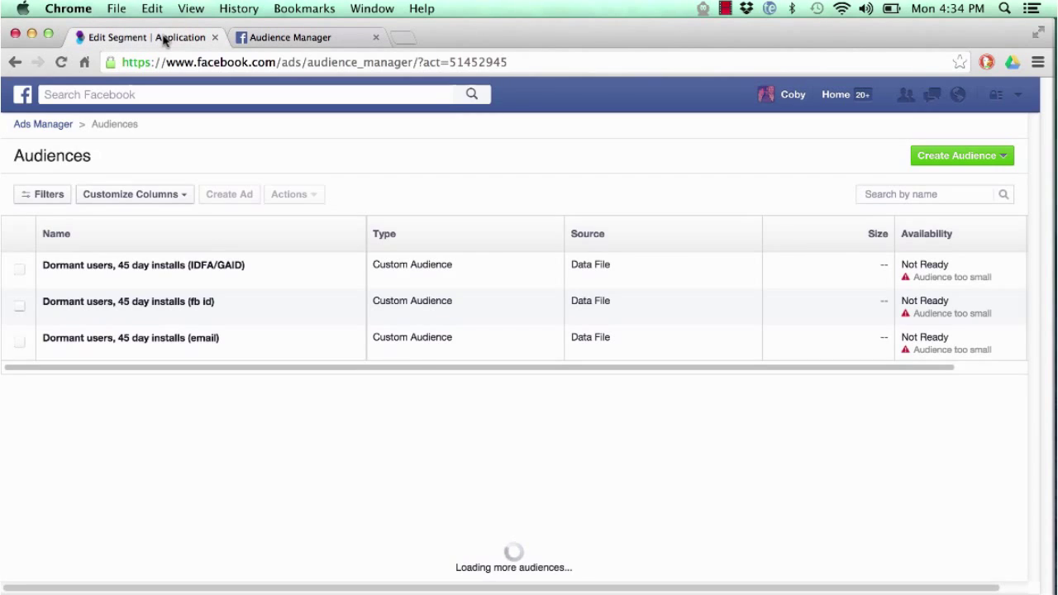
Step: Subscribe a Twitter account, starting now, continuous, forwarding emails, Twitter handles and device IDs
click(148, 38)
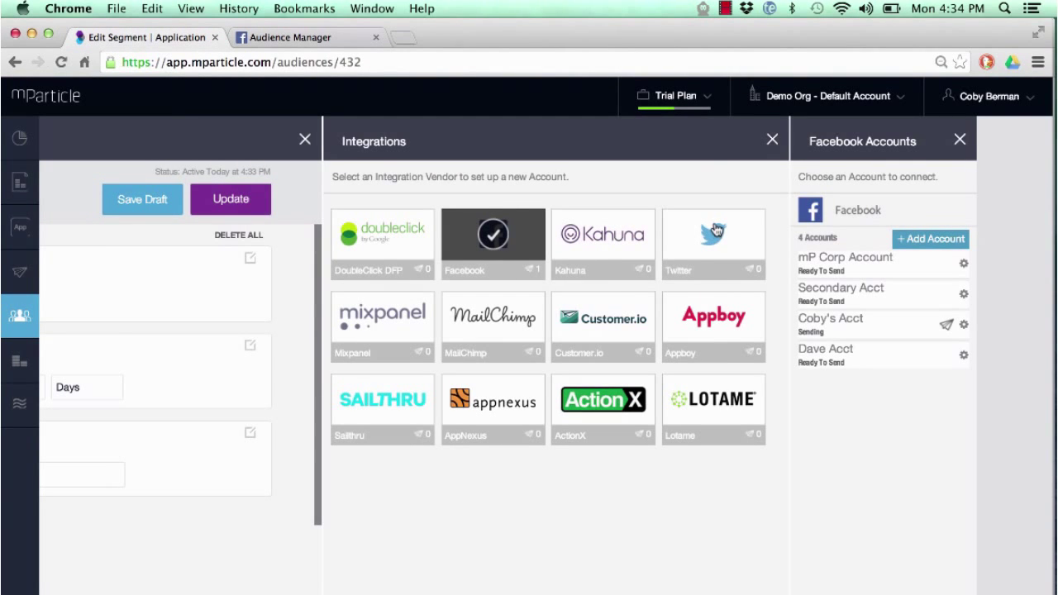
click(713, 234)
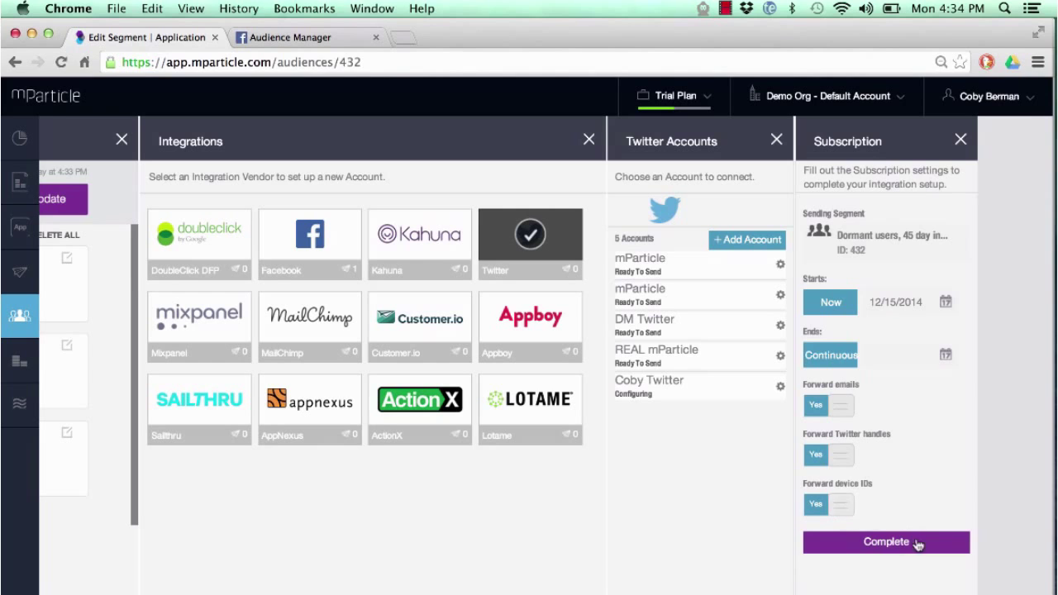
click(885, 541)
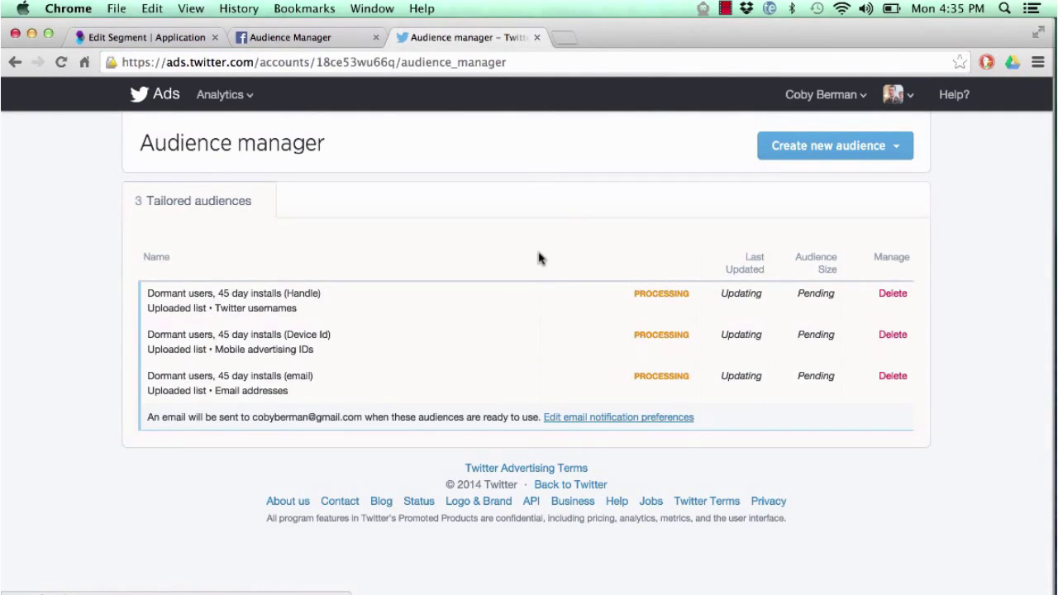
mouse_move(599, 315)
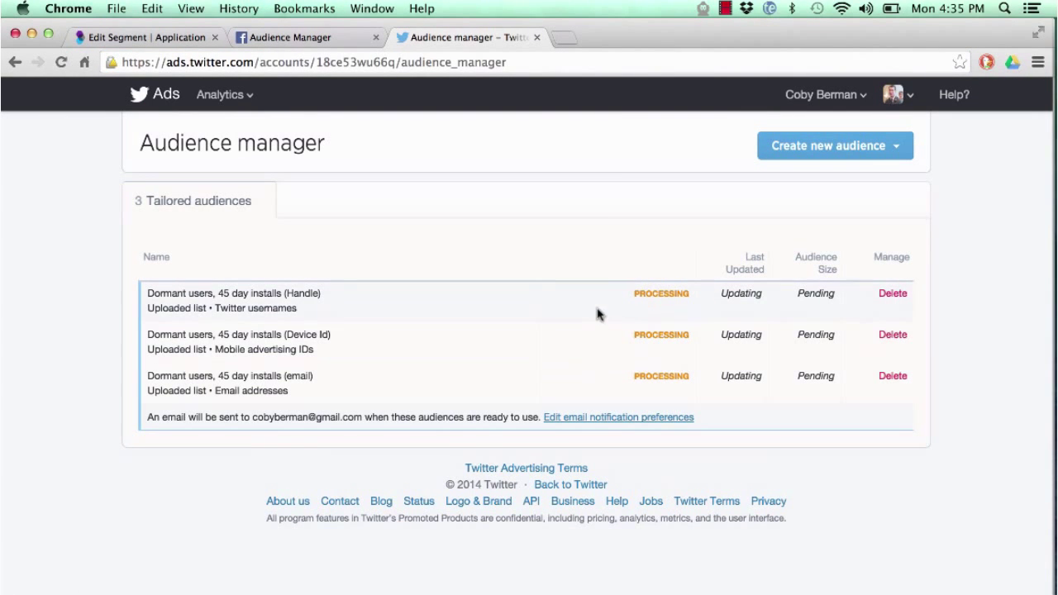